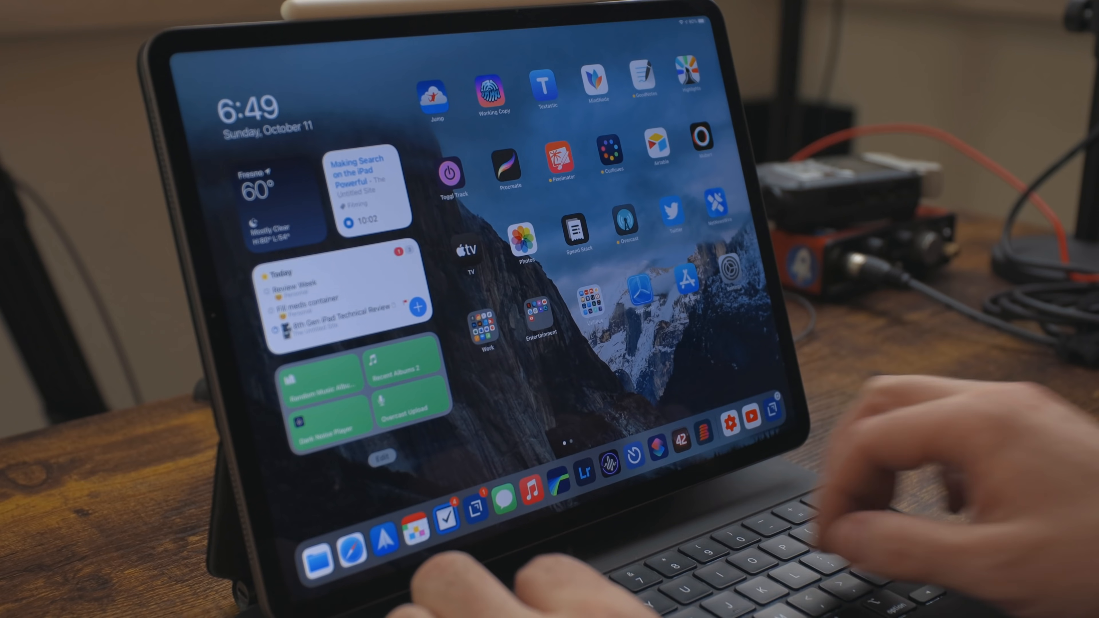
Search Spotlight for 'play music' to bring up the Play Music shortcut.
{"action": "type", "text": "play m"}
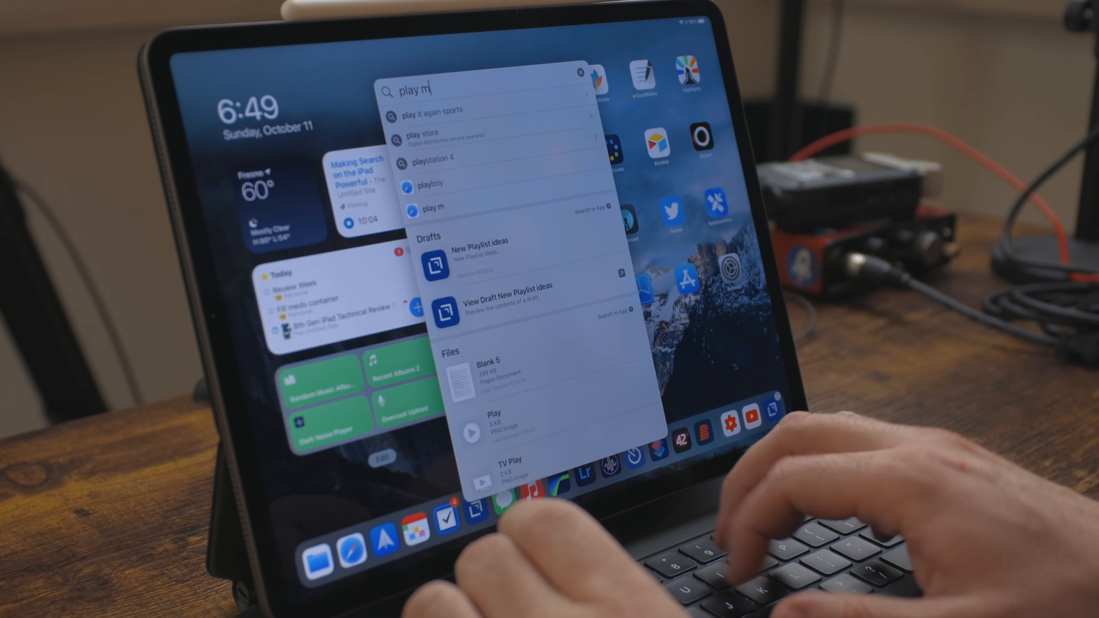
{"action": "type", "text": "usic"}
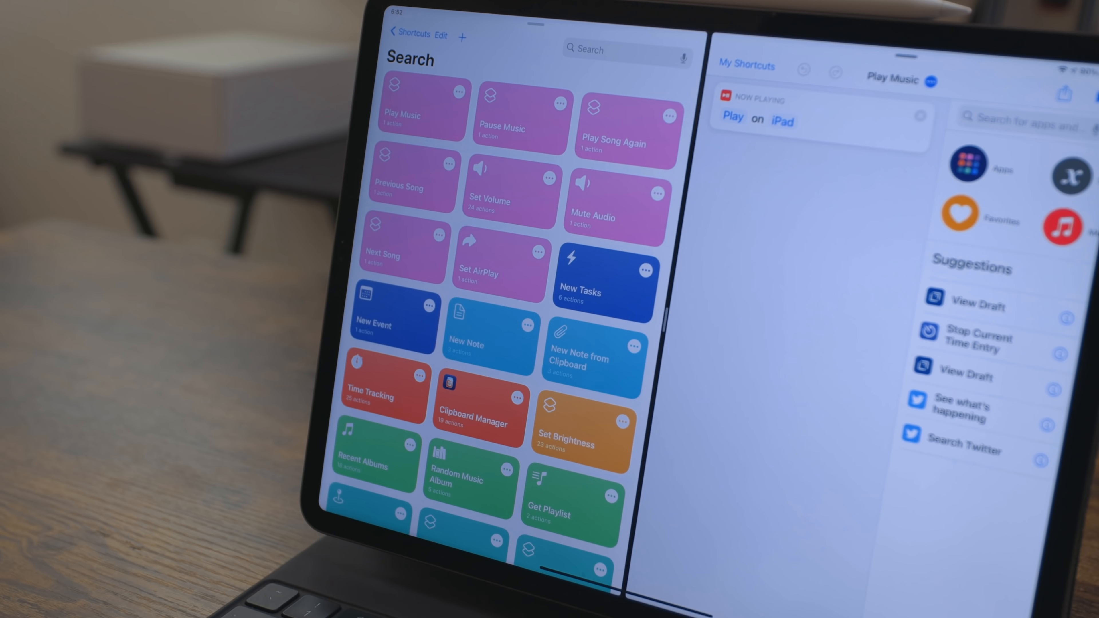
Review the Recent Albums shortcut's filter and sort-by-album actions.
{"action": "left_click", "coordinate": [412, 180]}
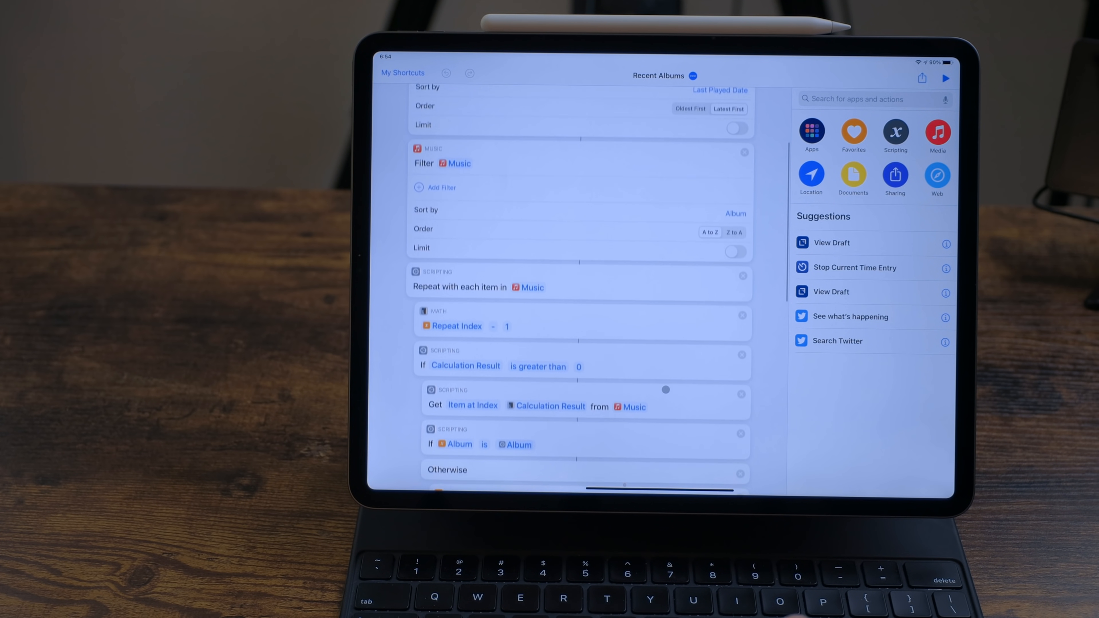
{"action": "scroll", "scroll_direction": "down", "scroll_amount": 3}
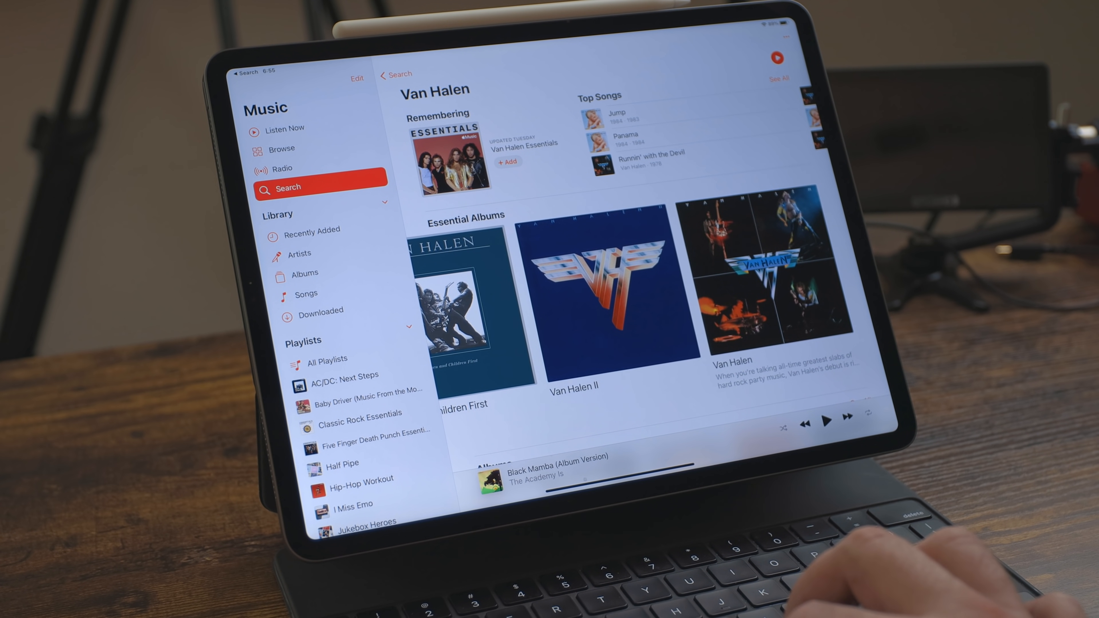
Leave the Van Halen artist page in Music and start a new Spotlight search.
{"action": "left_click", "coordinate": [761, 281]}
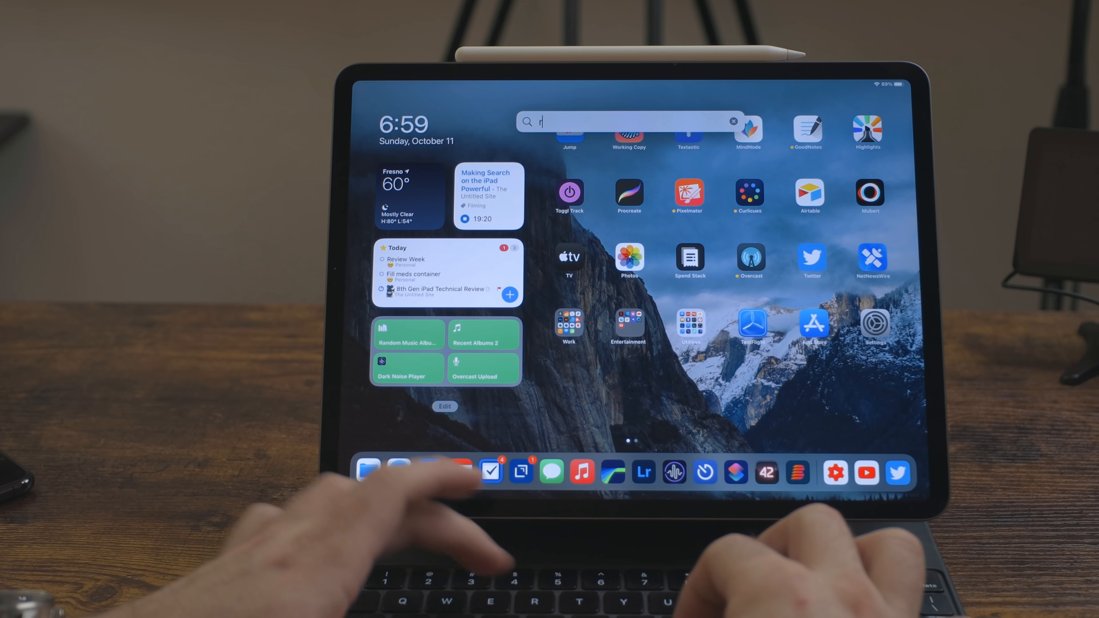
Search Spotlight for 'random album' and run the Random Album shortcut.
{"action": "type", "text": "andom"}
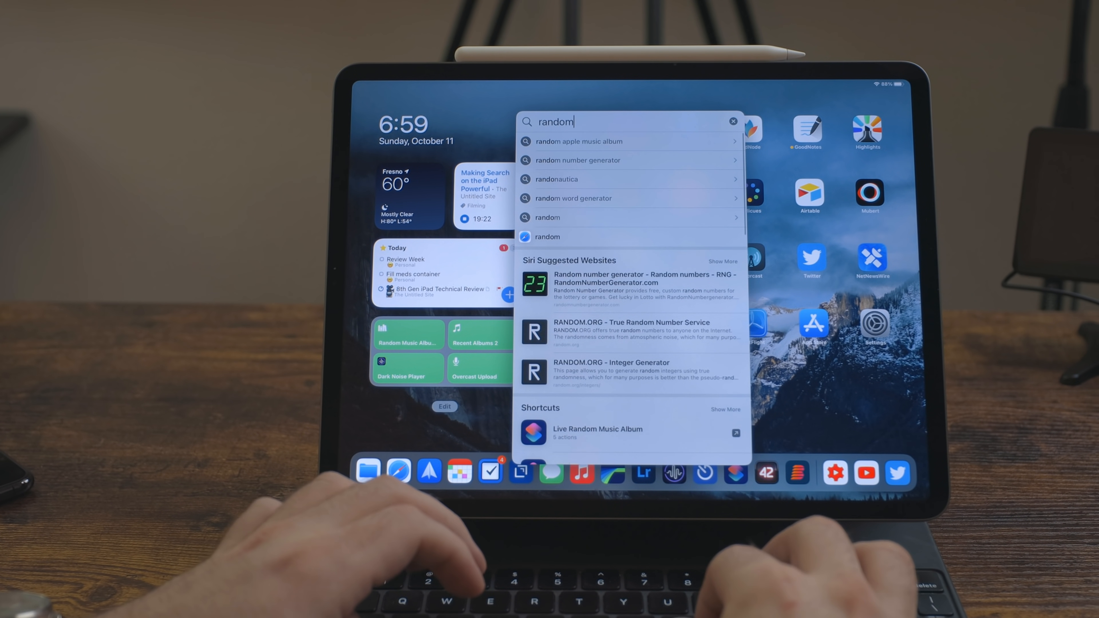
{"action": "type", "text": "album"}
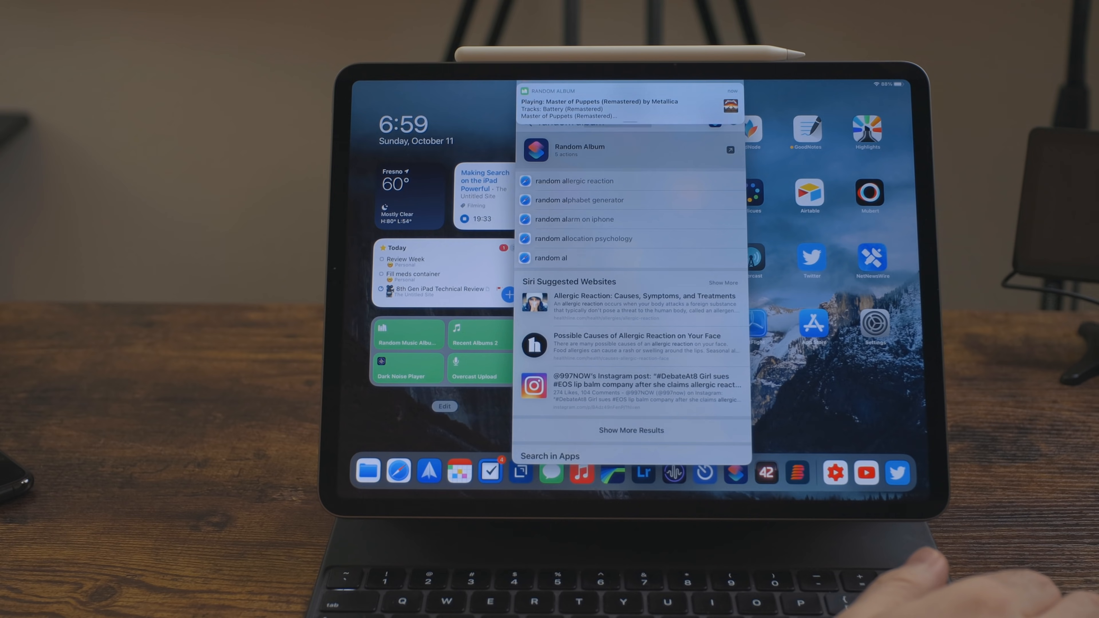
{"action": "left_click", "coordinate": [578, 149]}
{"action": "type", "text": "get"}
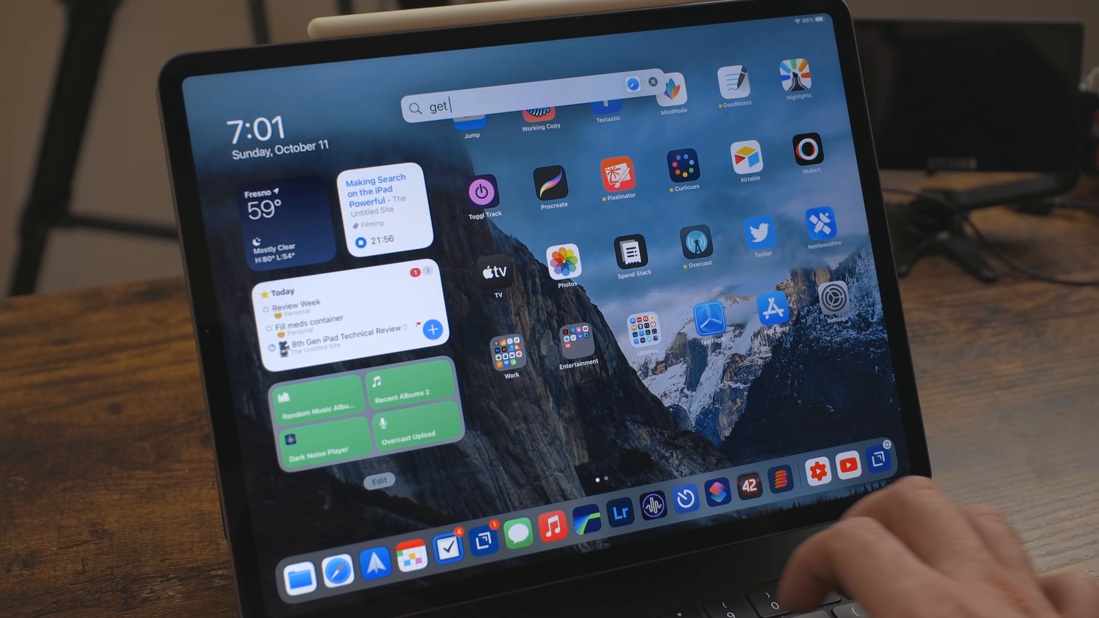
Search Spotlight for 'get playlist' to bring up the Get Playlist shortcut.
{"action": "type", "text": "playlist"}
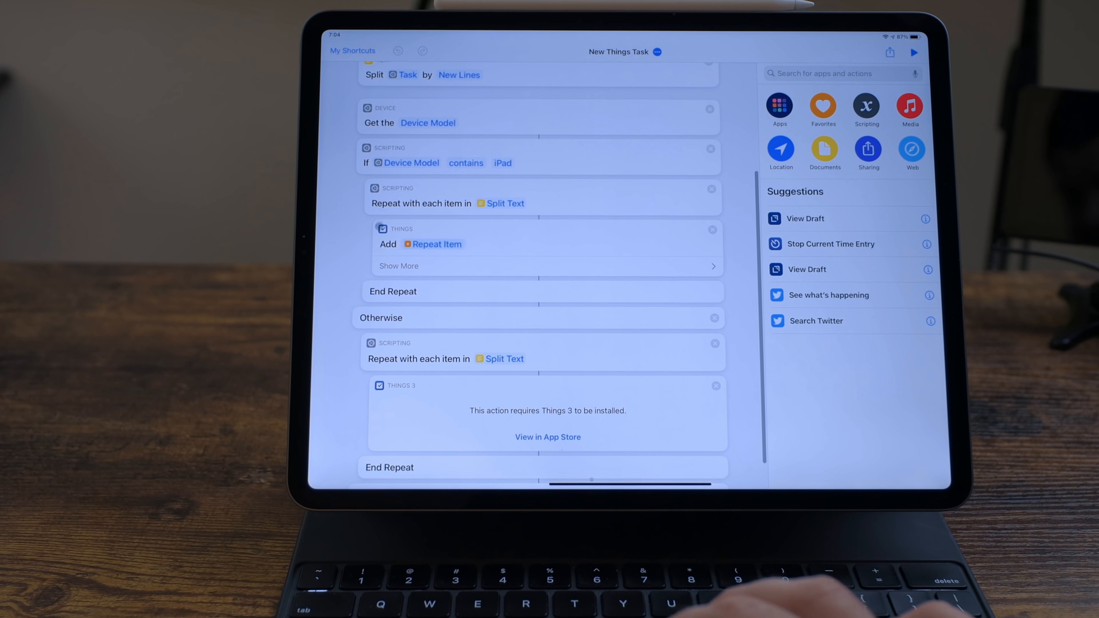
Reveal and review all options of the Things Add step in New Things Task.
{"action": "left_click", "coordinate": [399, 265]}
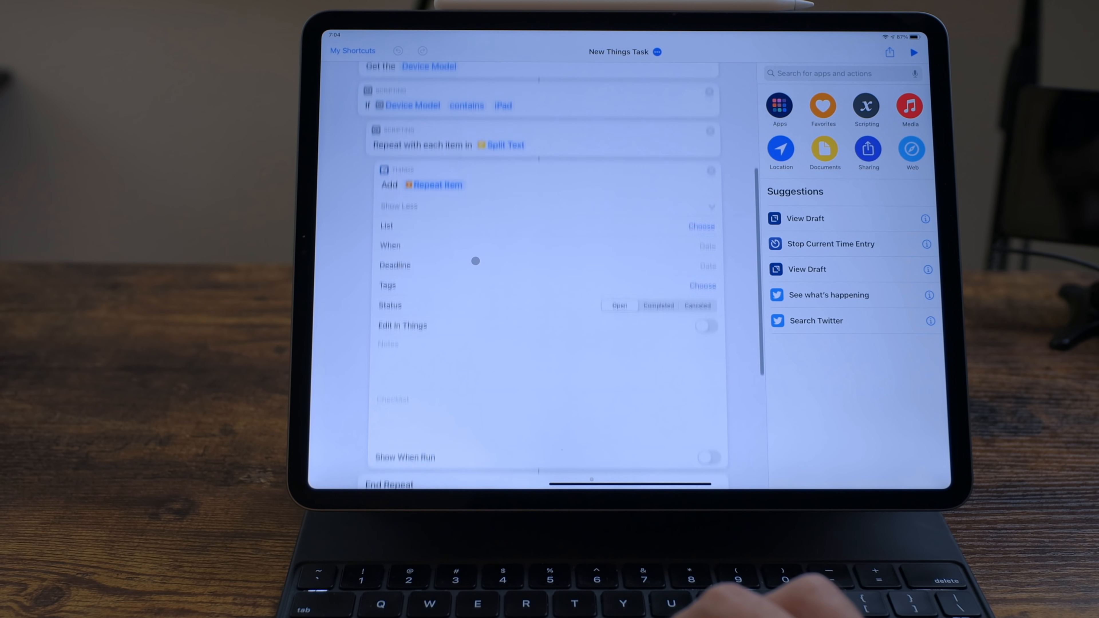
{"action": "scroll", "scroll_direction": "down", "scroll_amount": 3}
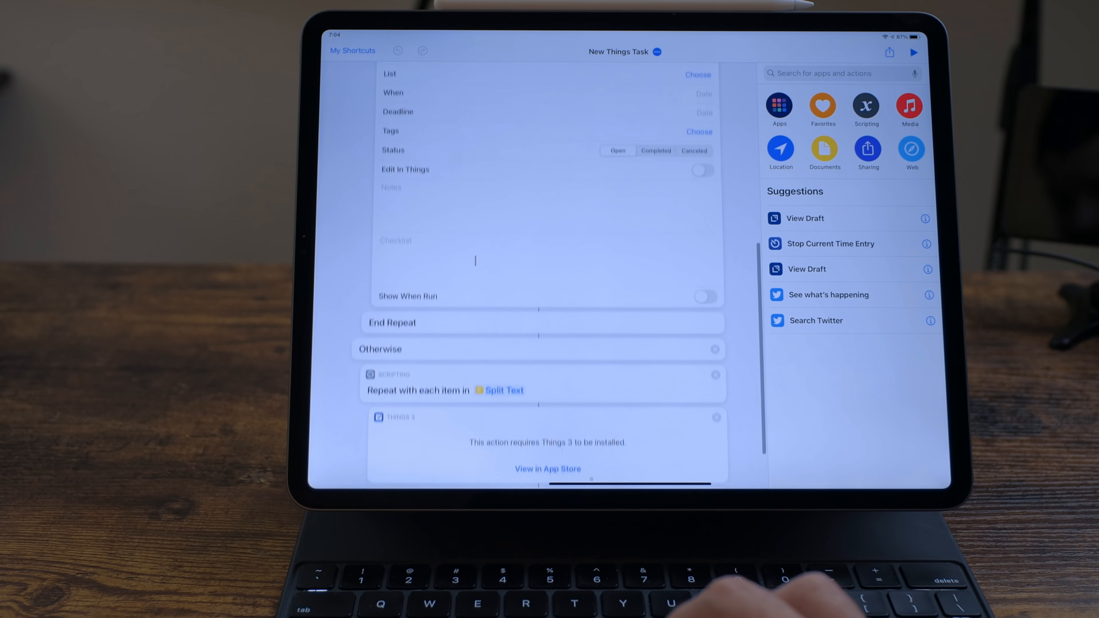
{"action": "scroll", "scroll_direction": "down", "scroll_amount": 3}
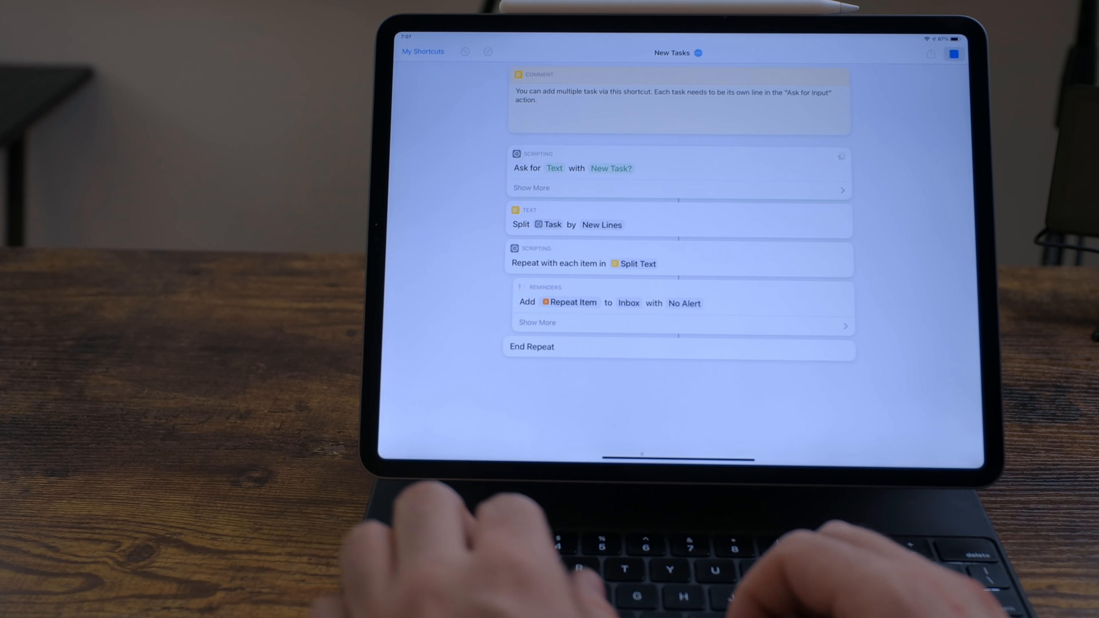
Enter Take out trash, Get groceries and Mow lawn in the New Task? prompt and submit.
{"action": "type", "text": "Take out trash"}
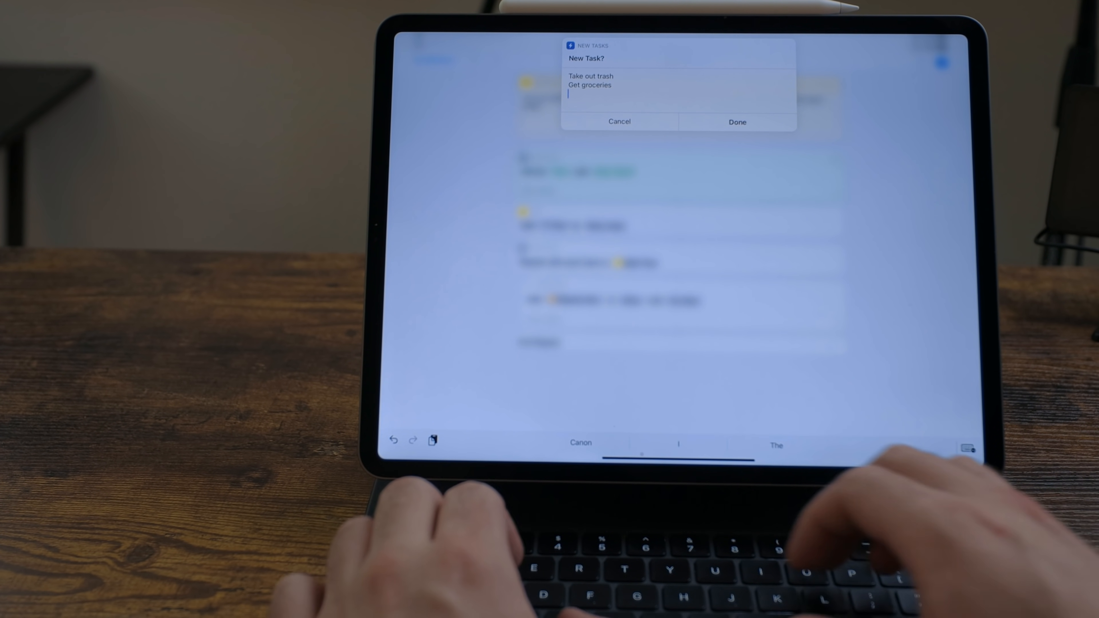
{"action": "type", "text": "Mow lawn"}
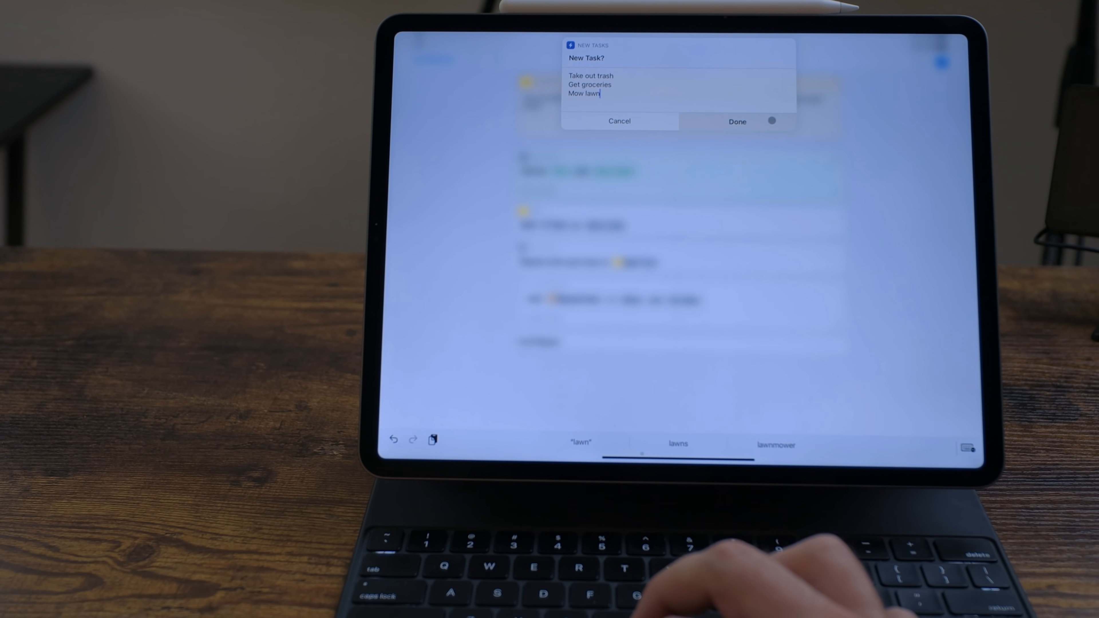
{"action": "left_click", "coordinate": [736, 122]}
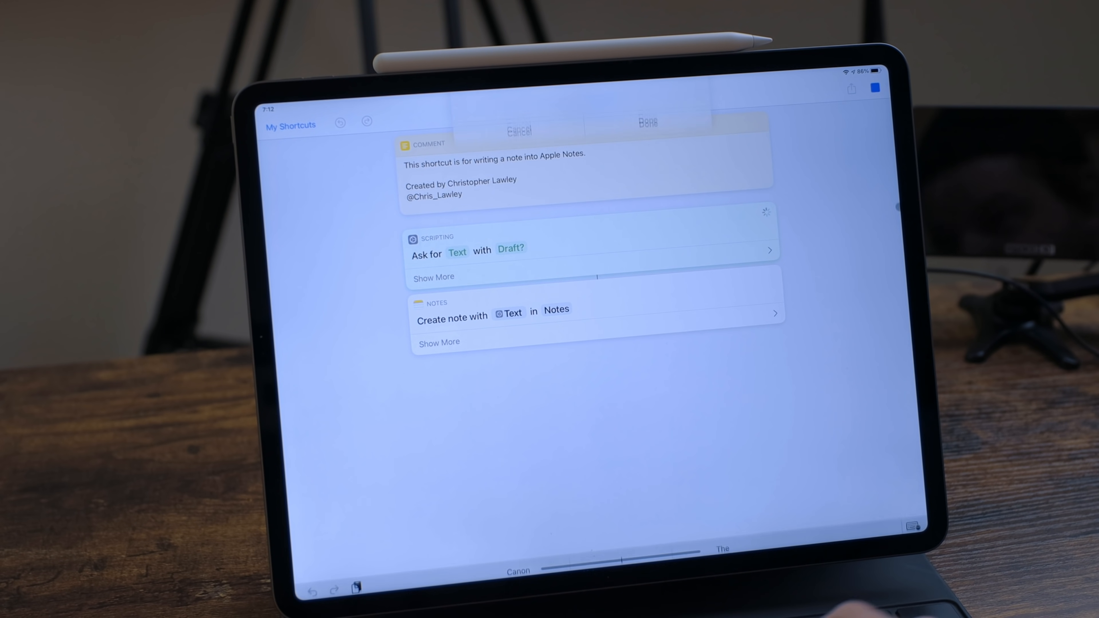
Fill the Draft? prompt with 'This is a test note'.
{"action": "type", "text": "This is a"}
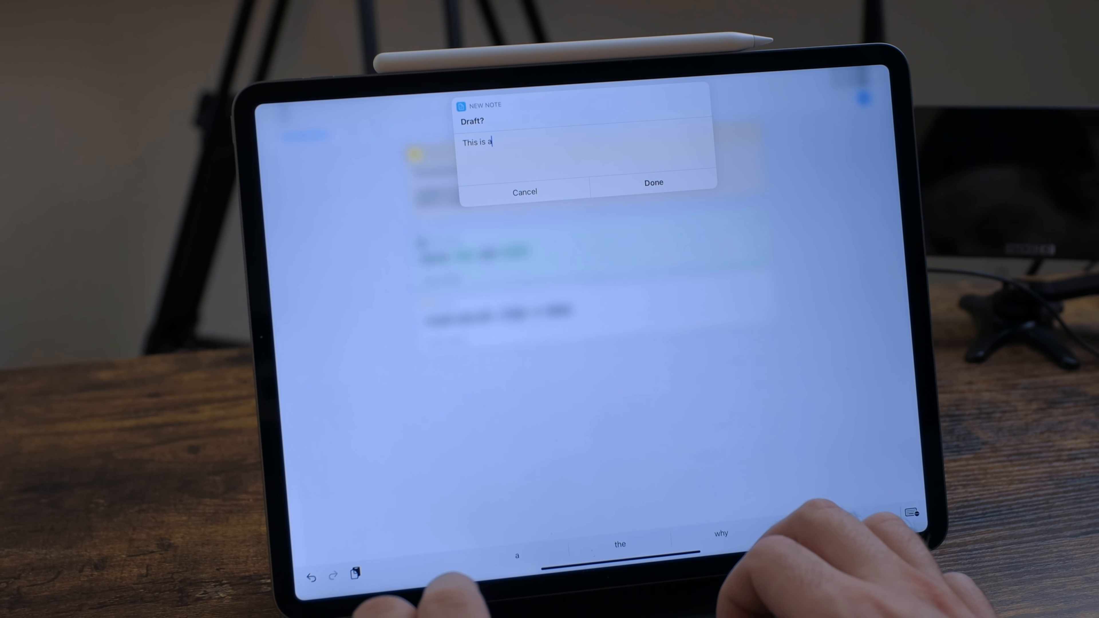
{"action": "type", "text": "test"}
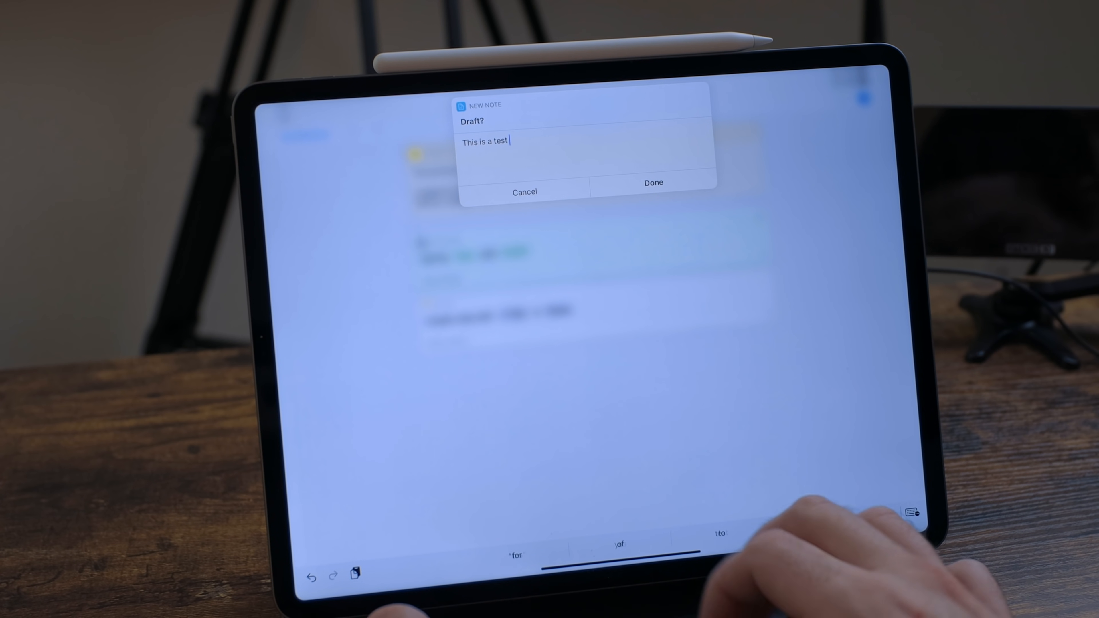
{"action": "type", "text": "note"}
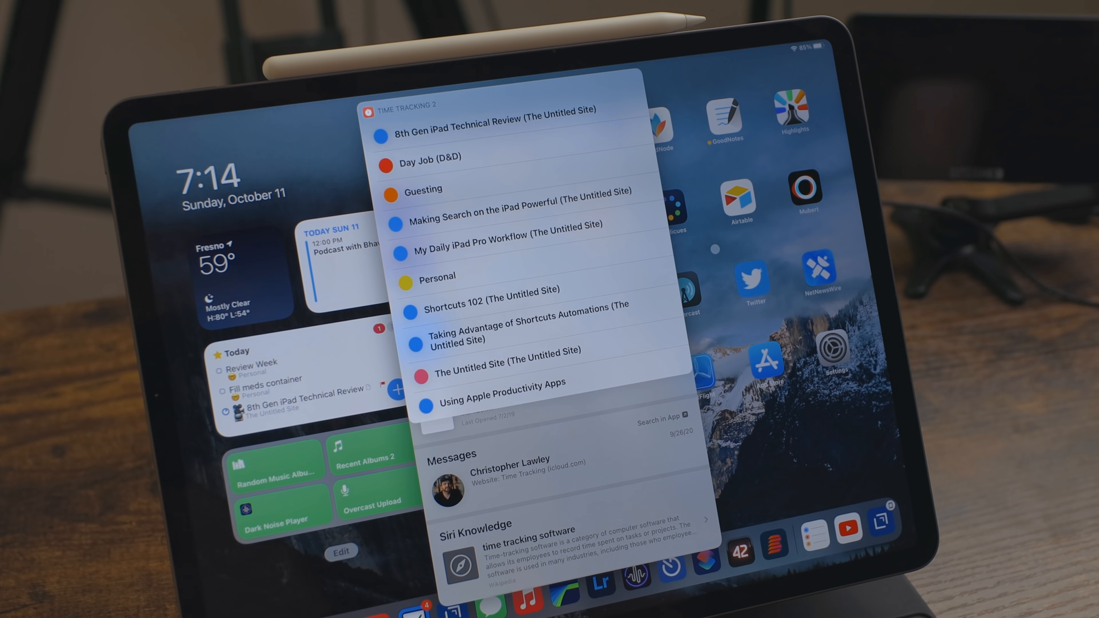
Run Time Tracking 2 from Spotlight and pick a project to list its tasks.
{"action": "type", "text": "time tracking 2"}
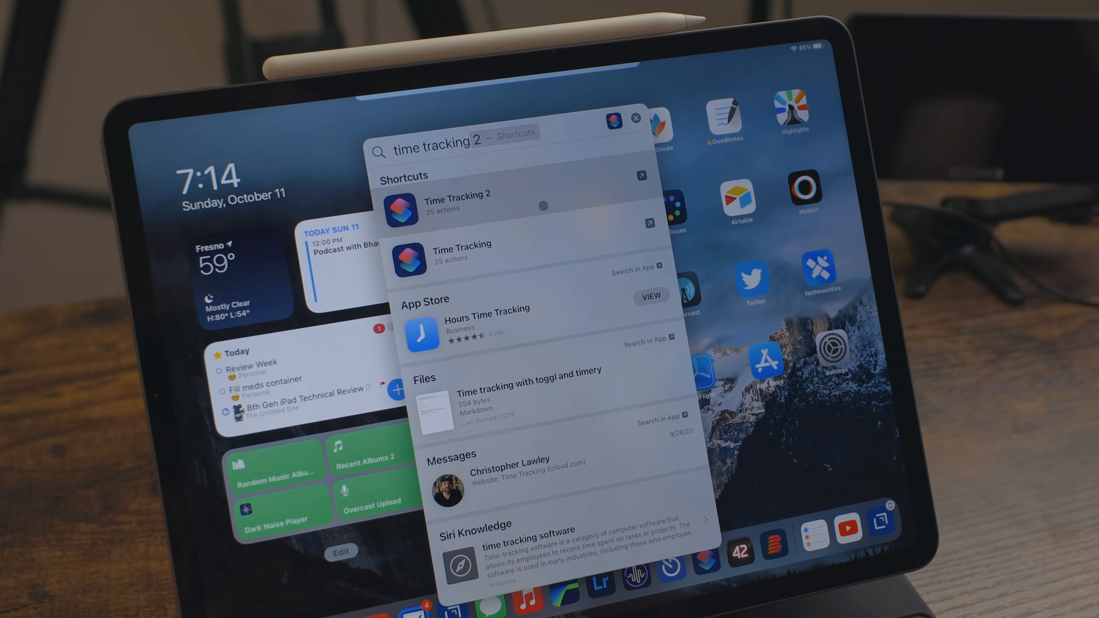
{"action": "left_click", "coordinate": [455, 203]}
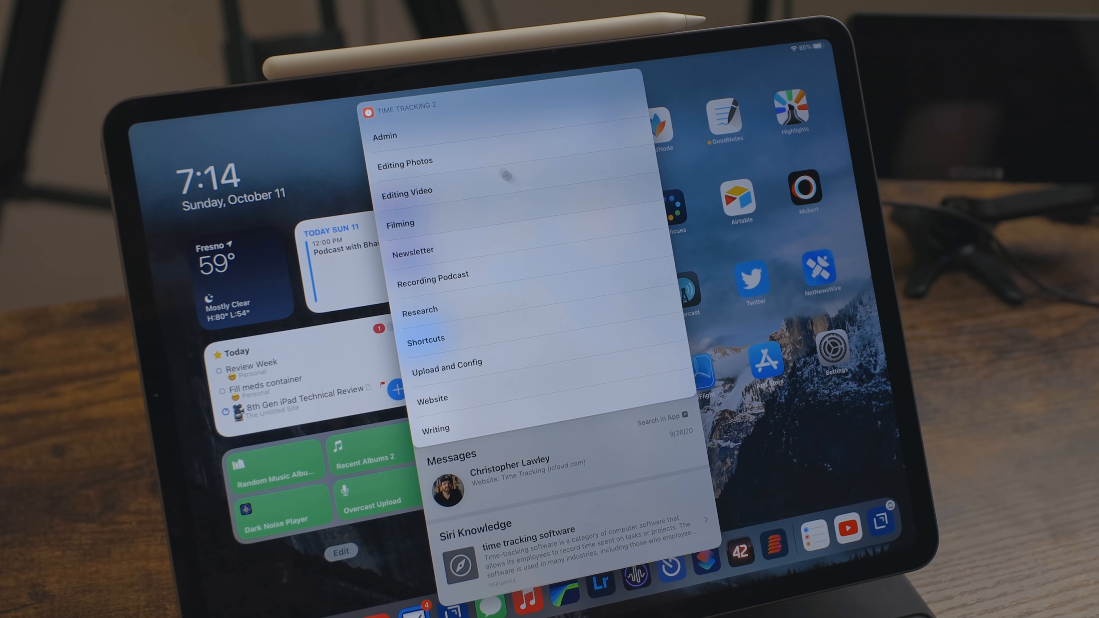
{"action": "type", "text": "time tracking 2"}
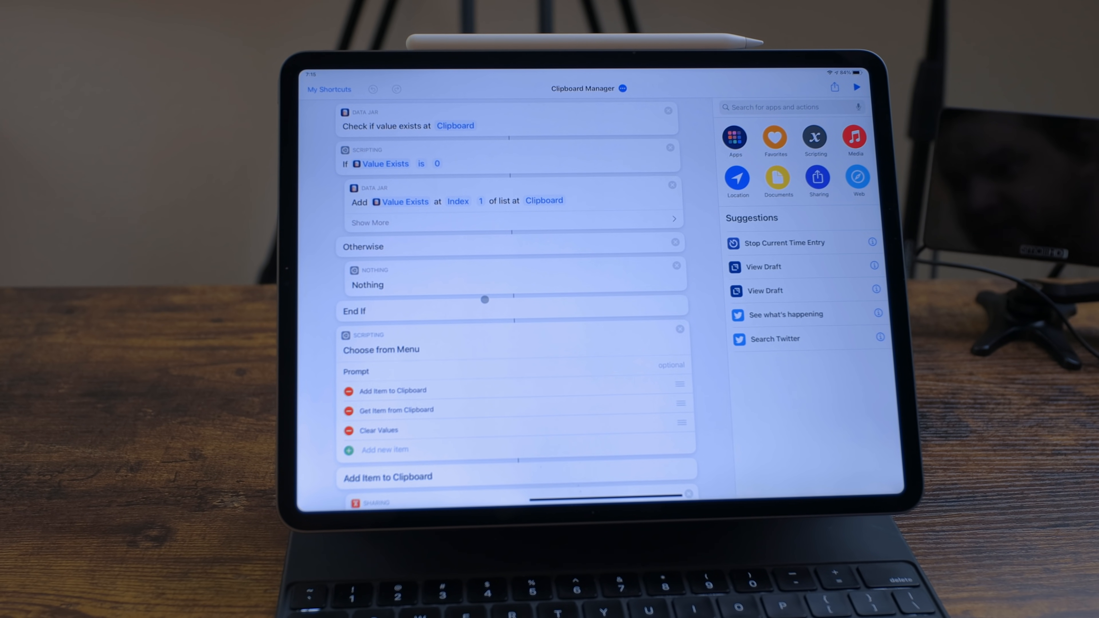
Scroll through the Clipboard Manager shortcut's Data Jar check and menu actions.
{"action": "scroll", "scroll_direction": "down", "scroll_amount": 3}
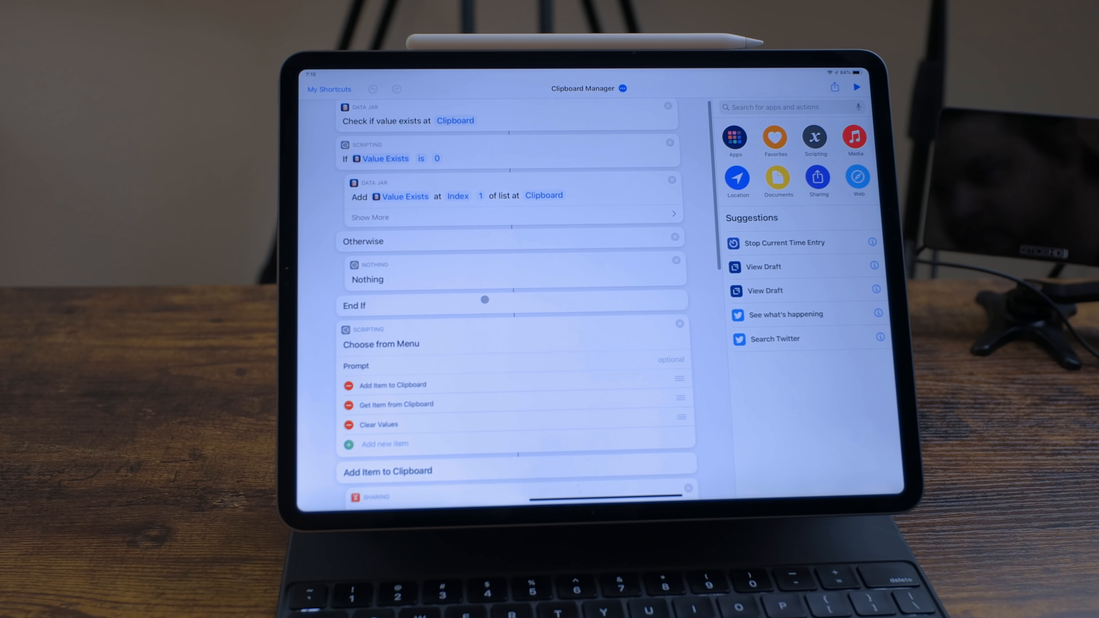
{"action": "scroll", "scroll_direction": "down", "scroll_amount": 3}
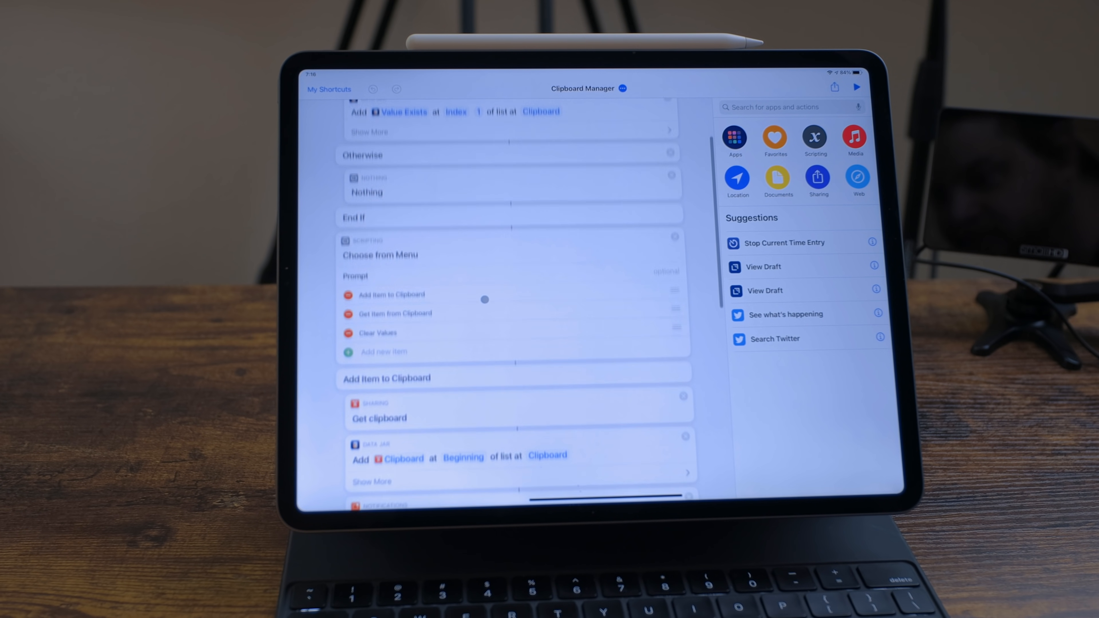
{"action": "scroll", "scroll_direction": "down", "scroll_amount": 3}
{"action": "type", "text": "clippers"}
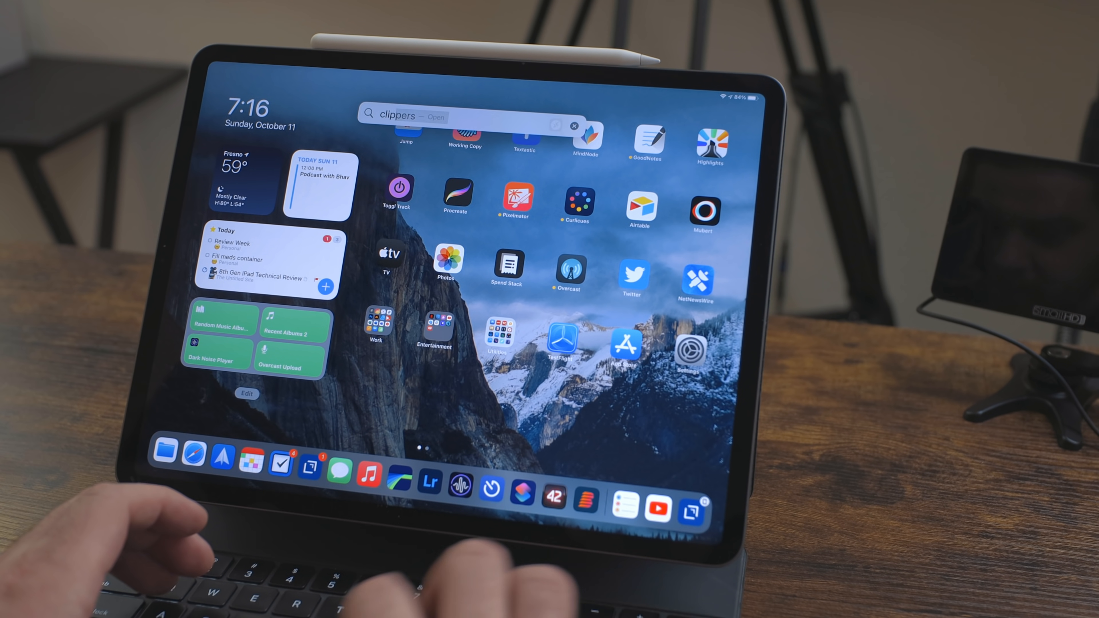
Search Spotlight for 'clipboard manager 2' and run the Clipboard Manager 2 shortcut from the results.
{"action": "type", "text": "clipboard manager 2"}
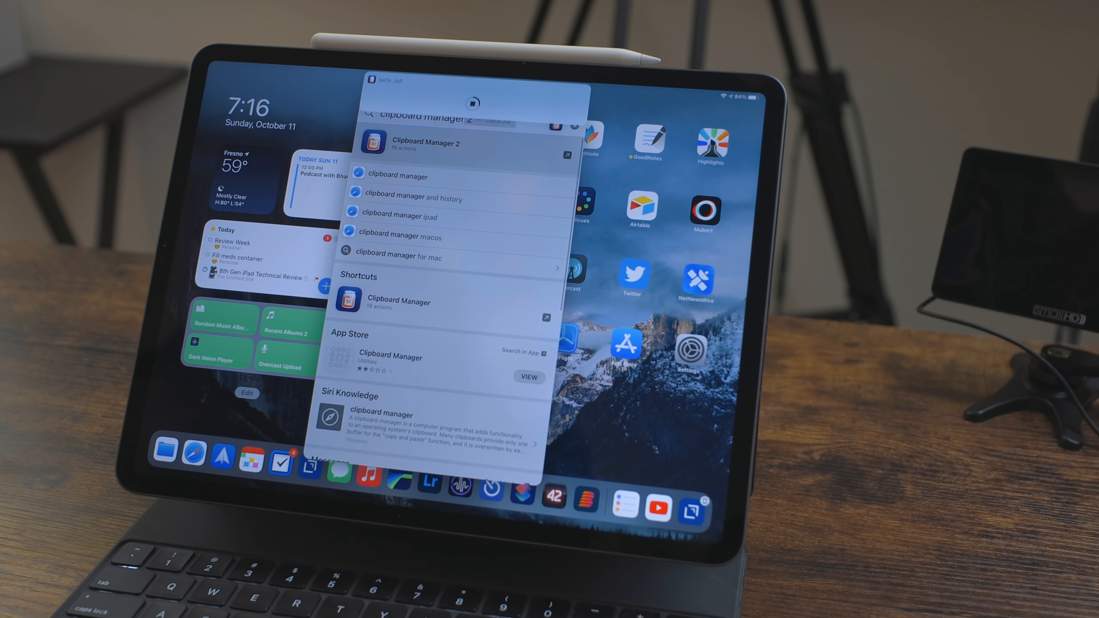
{"action": "left_click", "coordinate": [425, 143]}
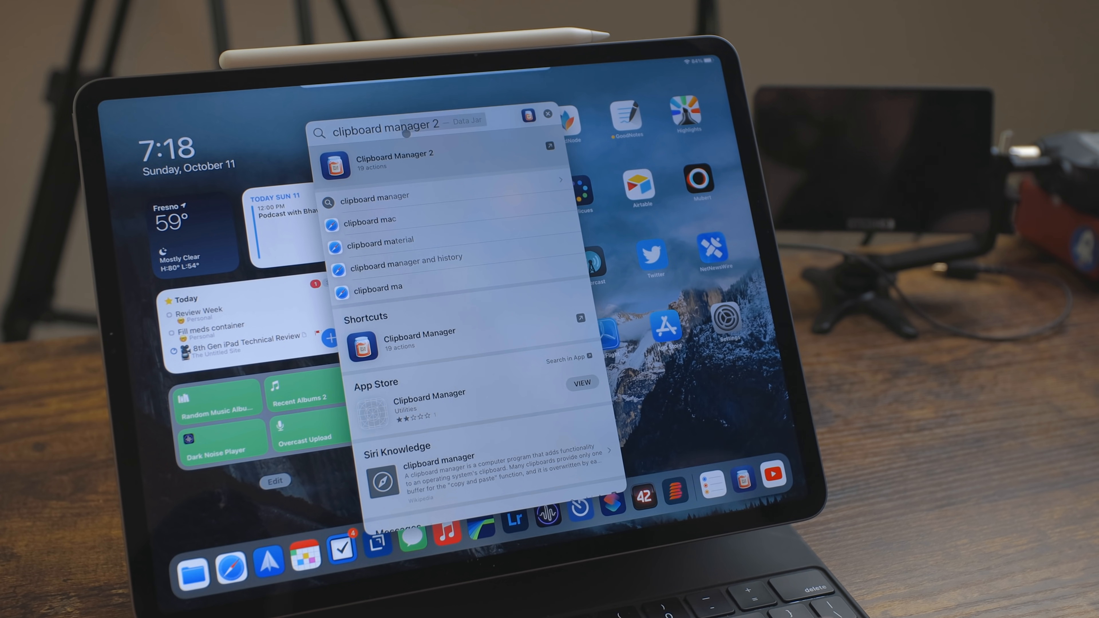
{"action": "left_click", "coordinate": [393, 163]}
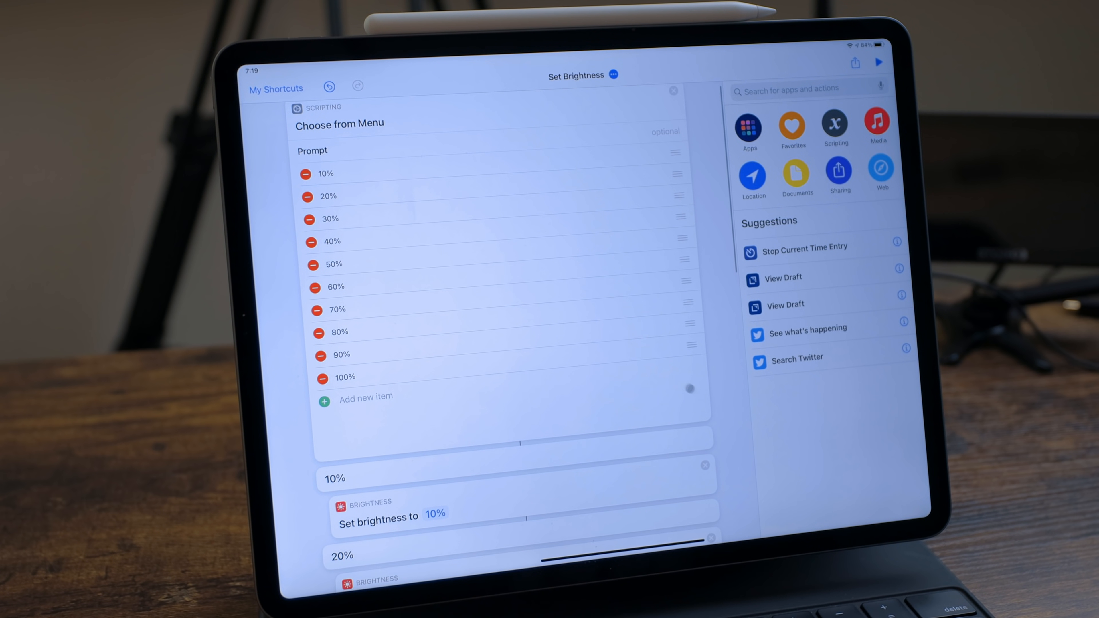
{"action": "scroll", "scroll_direction": "down", "scroll_amount": 3}
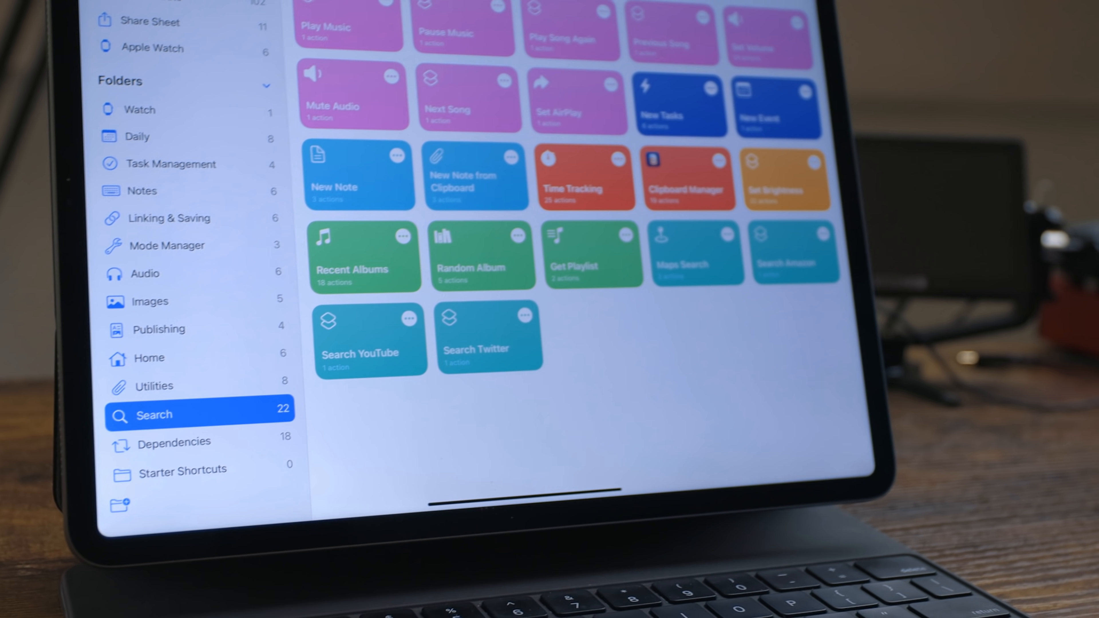
Scroll the Search folder grid past Time Tracking, Clipboard Manager and Set Brightness.
{"action": "scroll", "scroll_direction": "down", "scroll_amount": 3}
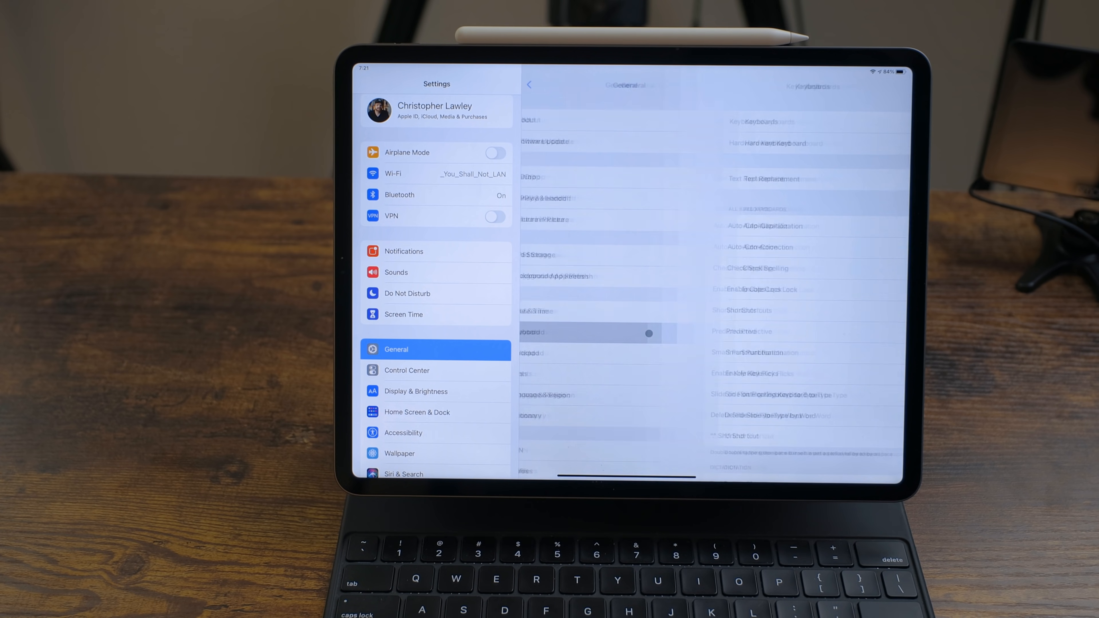
Show the keyboard Text Replacement list and check the 'time tracking' expansion for tt.
{"action": "left_click", "coordinate": [768, 178]}
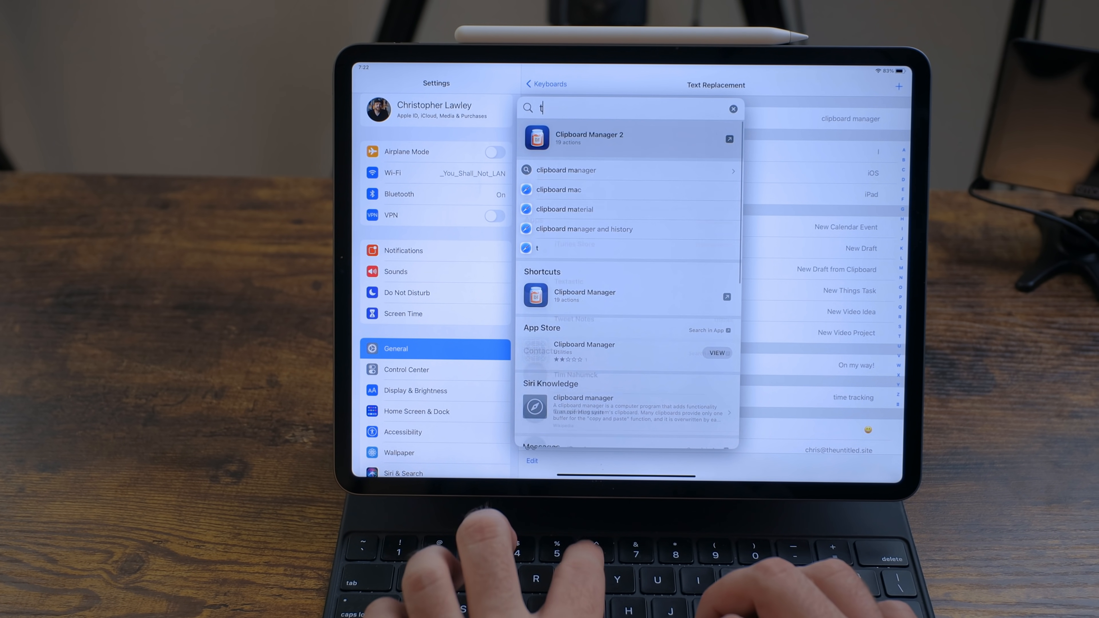
{"action": "type", "text": "time tracking"}
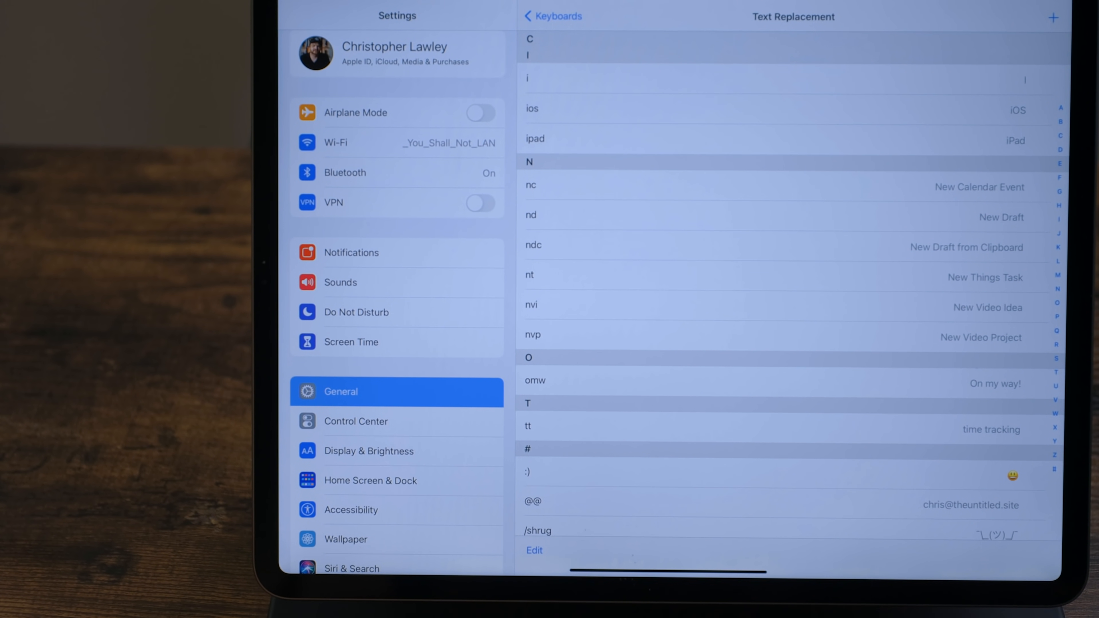
Add a new text replacement with phrase 'Random Album' and shortcut 'RA', not yet saved.
{"action": "left_click", "coordinate": [1052, 17]}
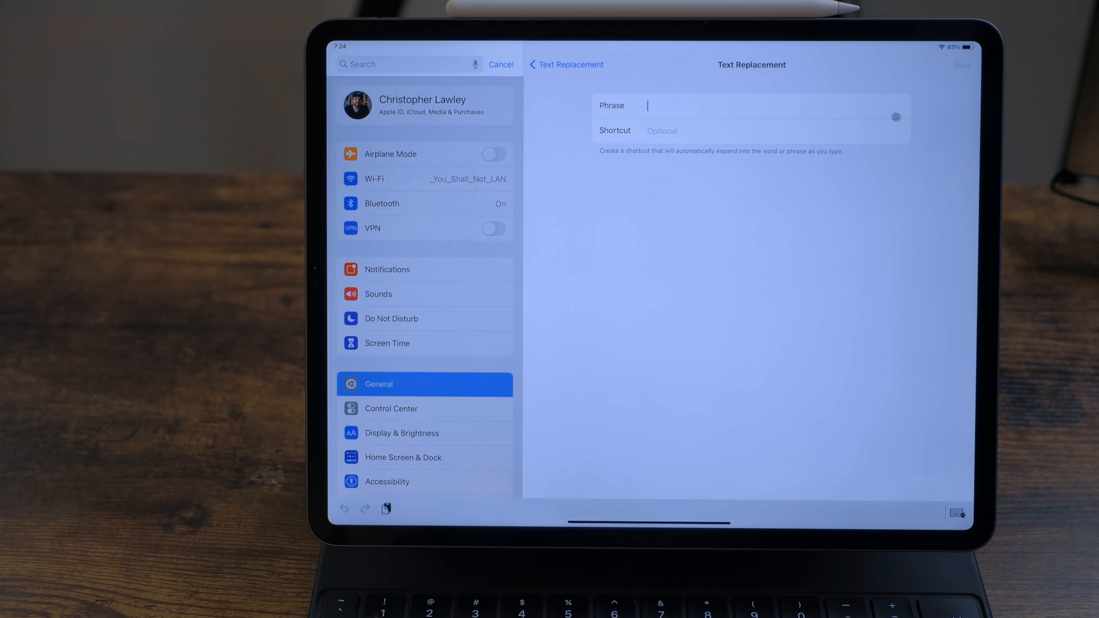
{"action": "type", "text": "Random Albu"}
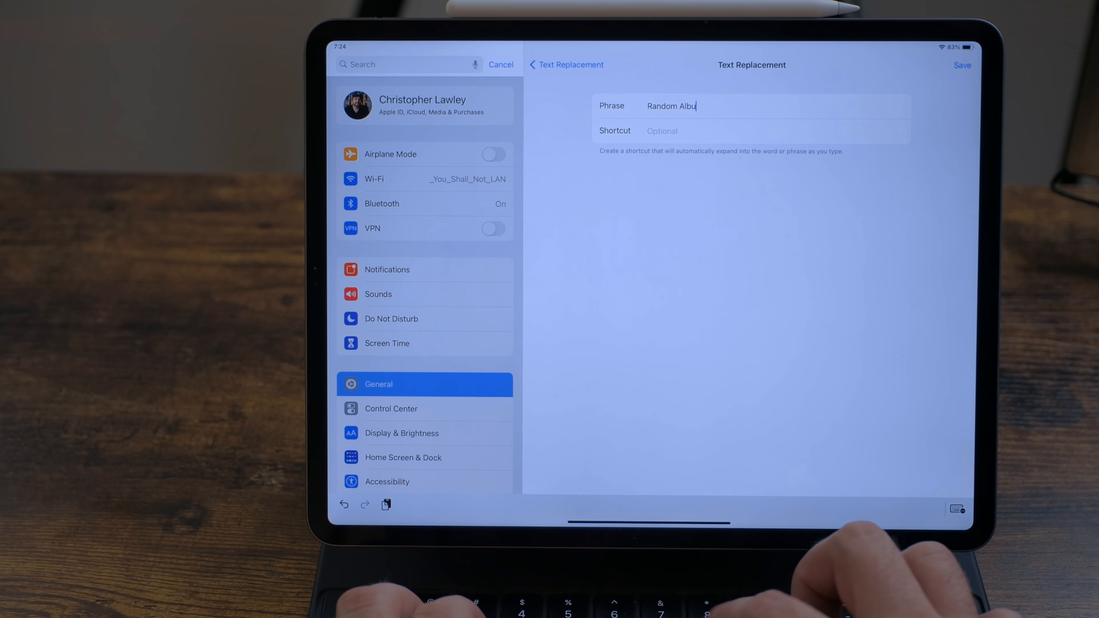
{"action": "type", "text": "m"}
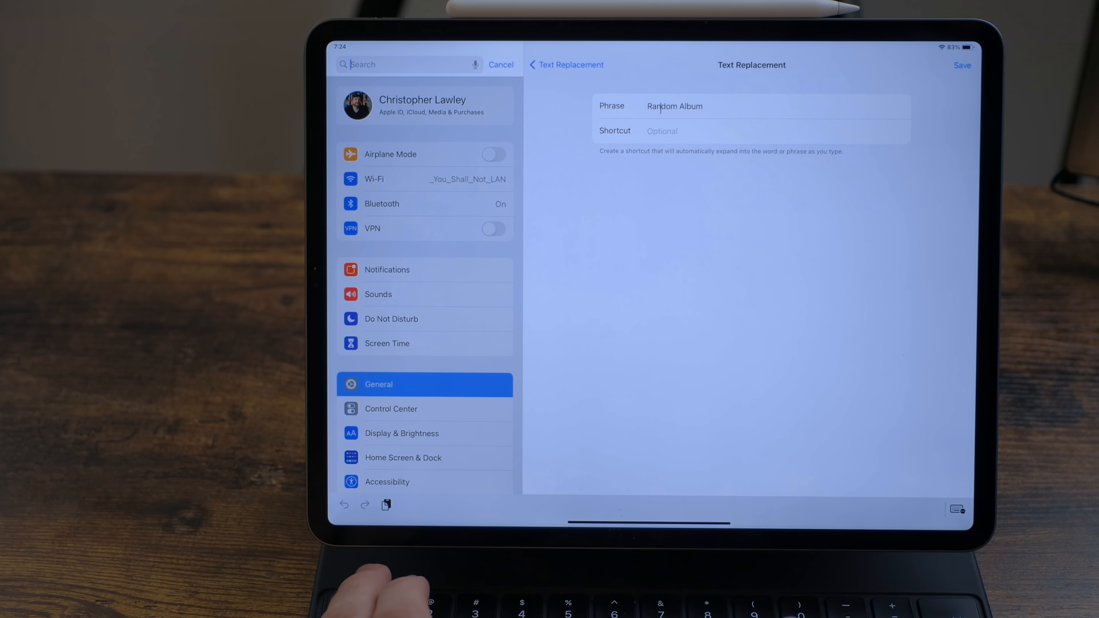
{"action": "type", "text": "RA"}
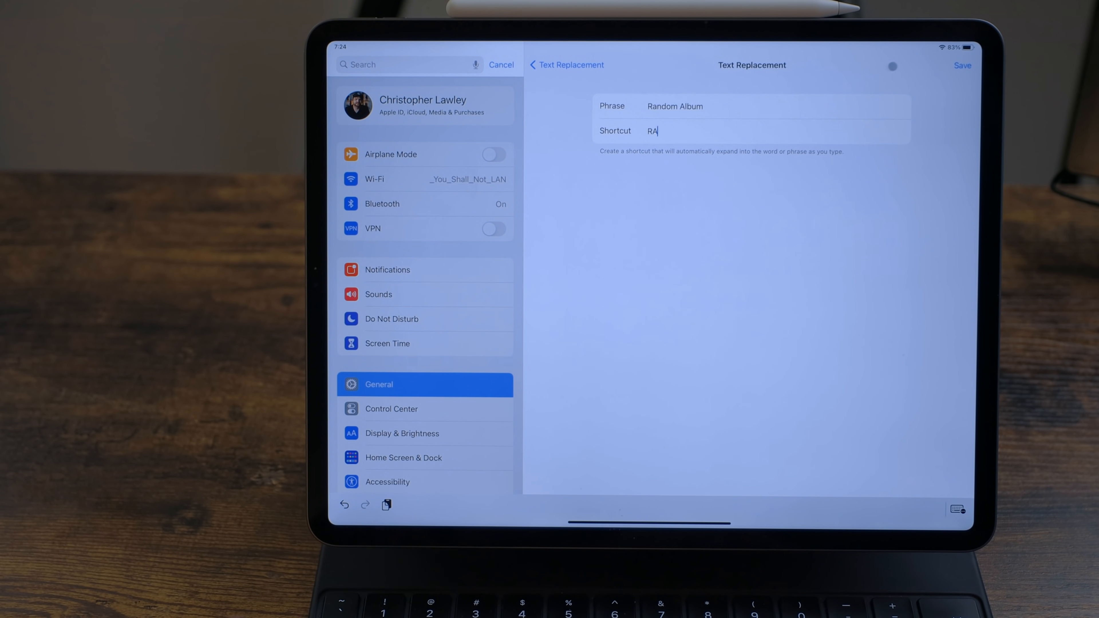